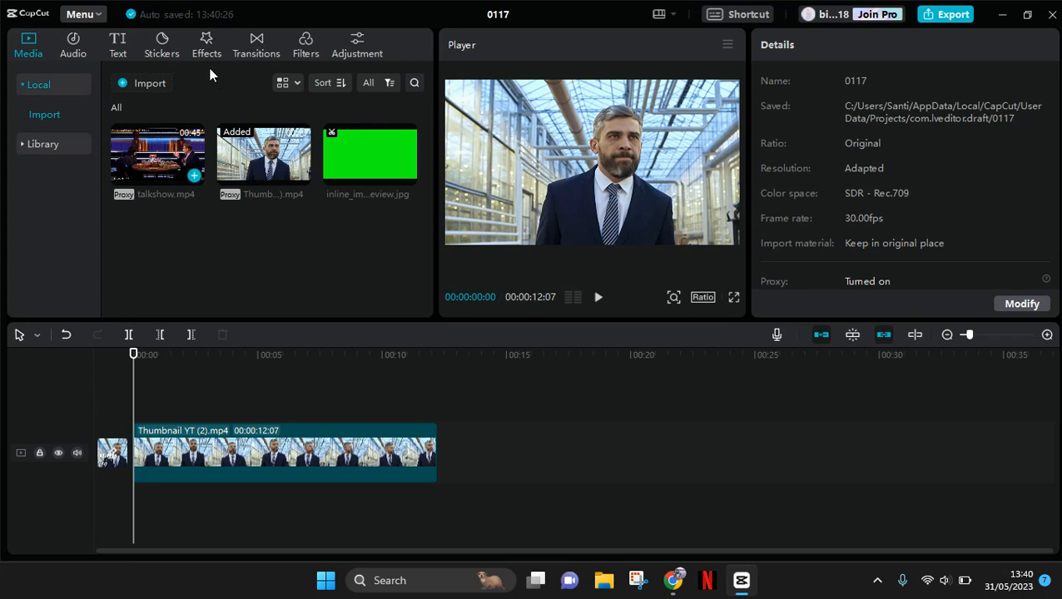
Step: Show the video effects library from the top media toolbar
{"action": "left_click", "coordinate": [206, 45]}
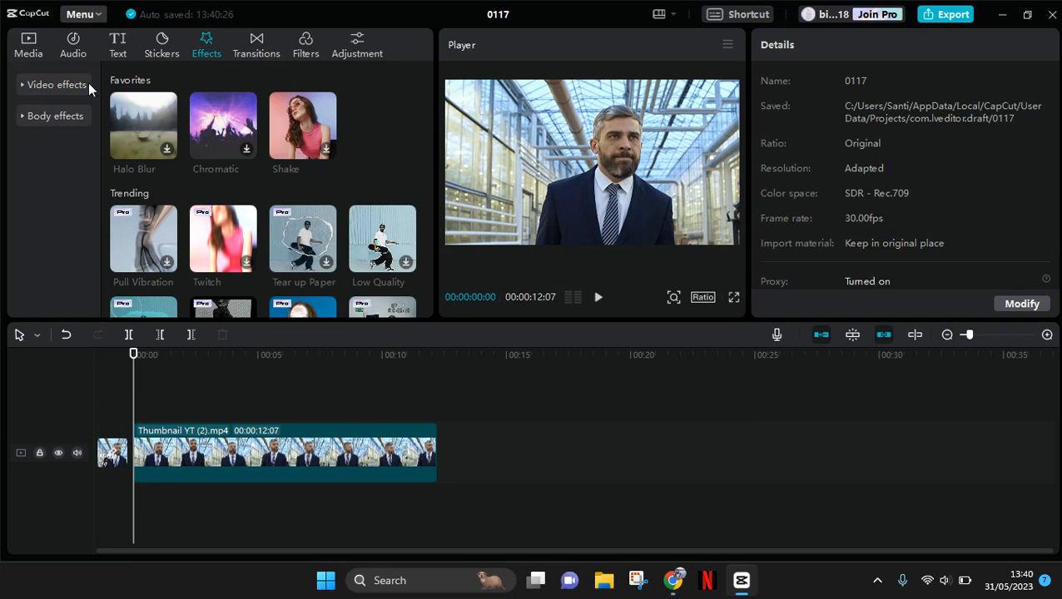
{"action": "mouse_move", "coordinate": [58, 125]}
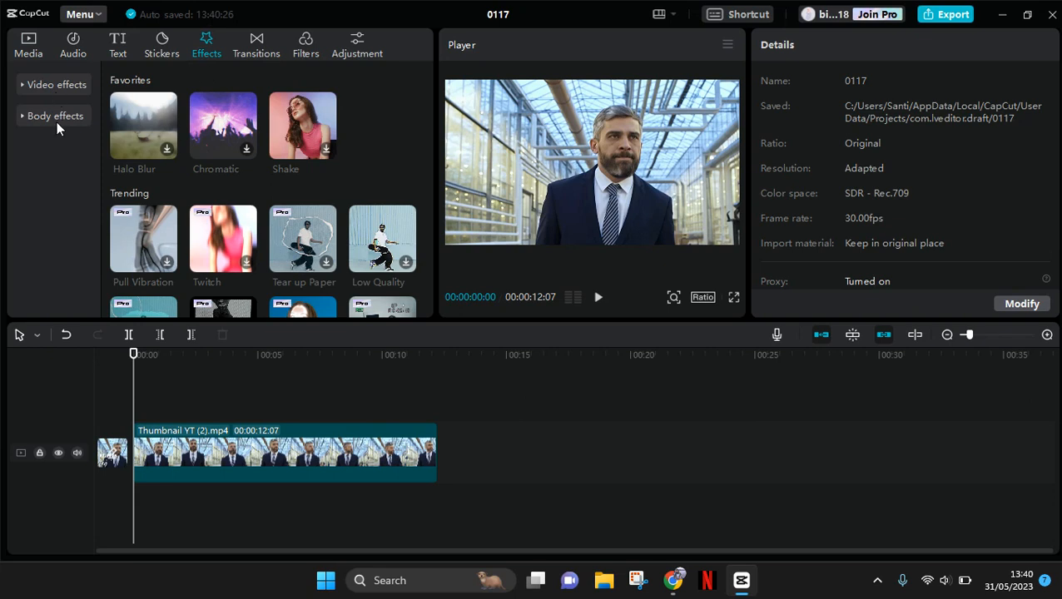
Step: Browse the Trending thumbnails of the Body effects category
{"action": "left_click", "coordinate": [55, 117]}
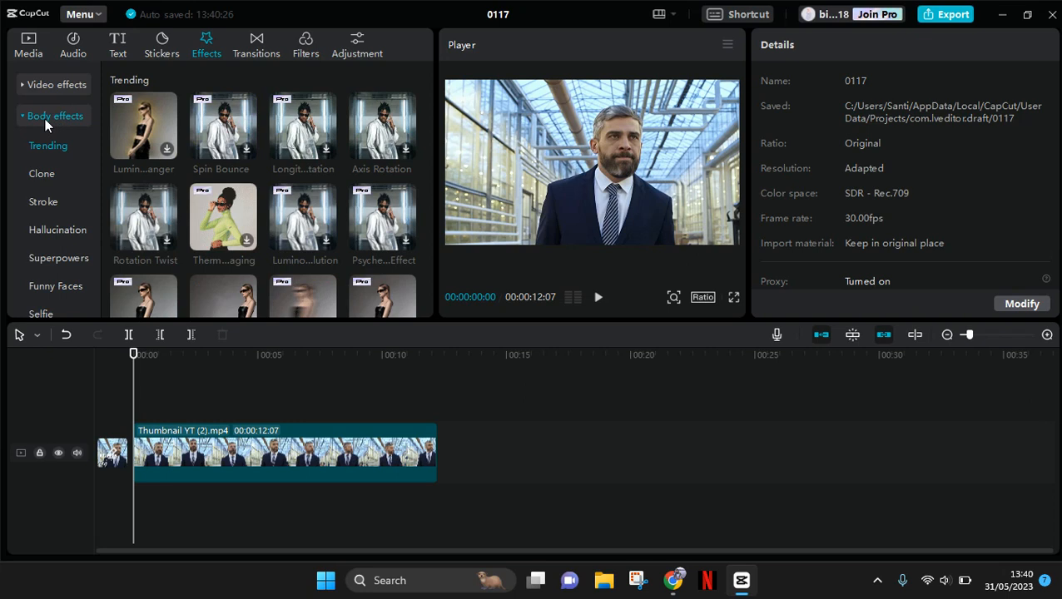
{"action": "mouse_move", "coordinate": [94, 157]}
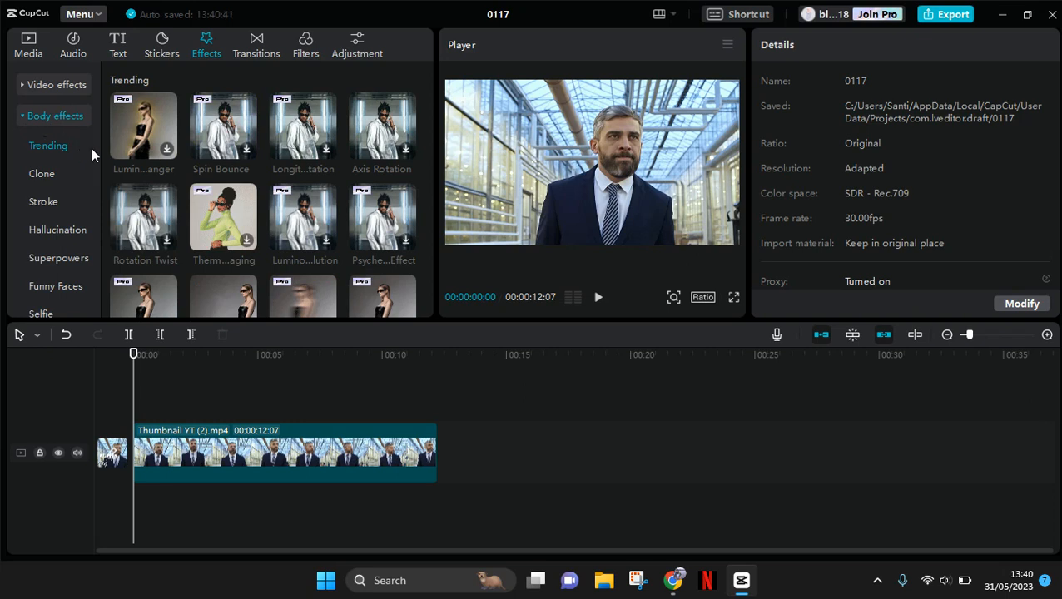
{"action": "scroll", "scroll_direction": "down", "scroll_amount": 3}
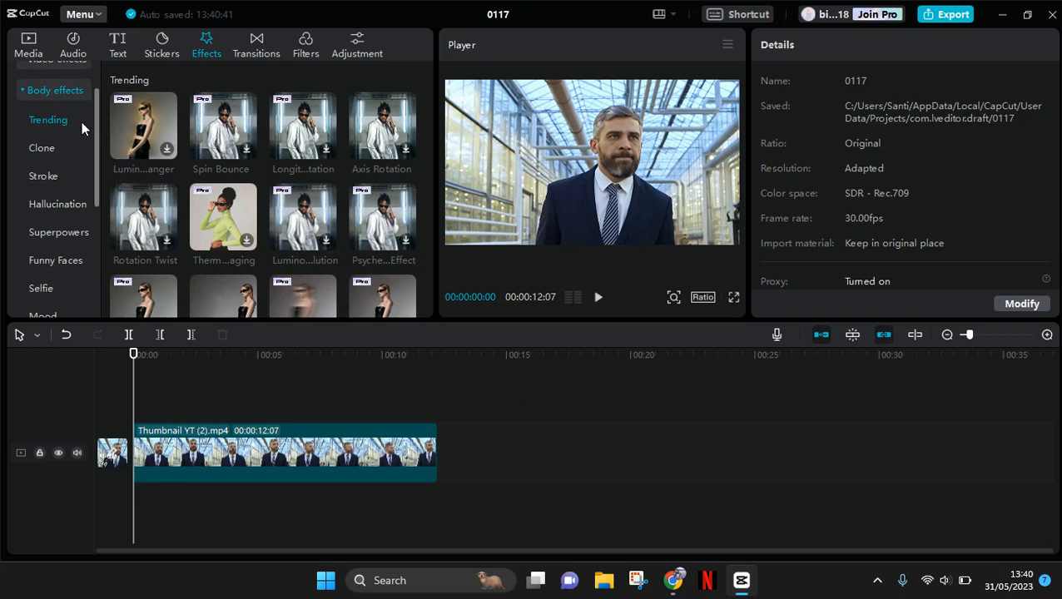
{"action": "mouse_move", "coordinate": [58, 131]}
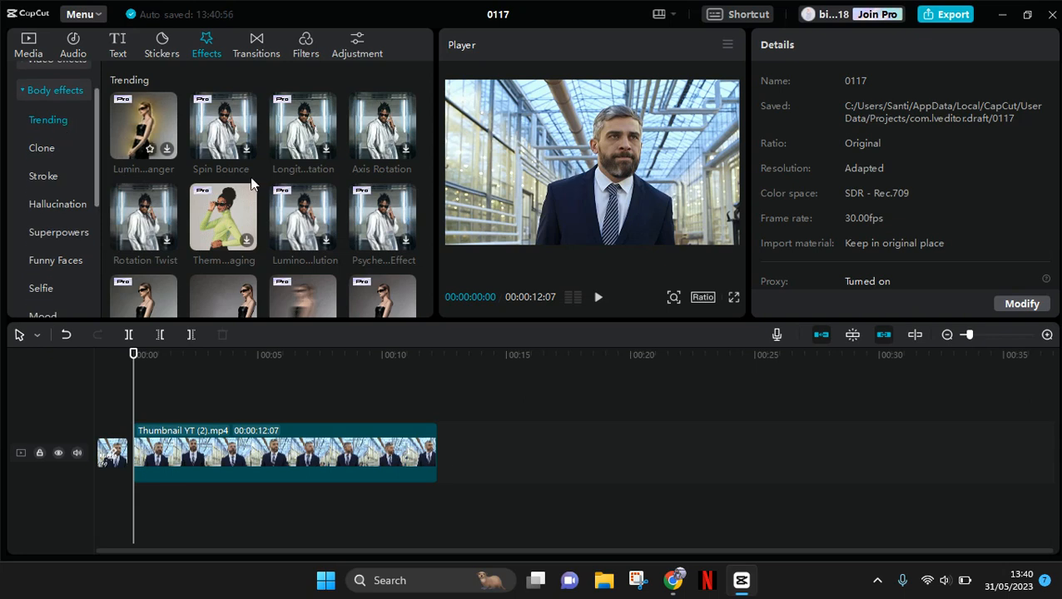
{"action": "mouse_move", "coordinate": [423, 136]}
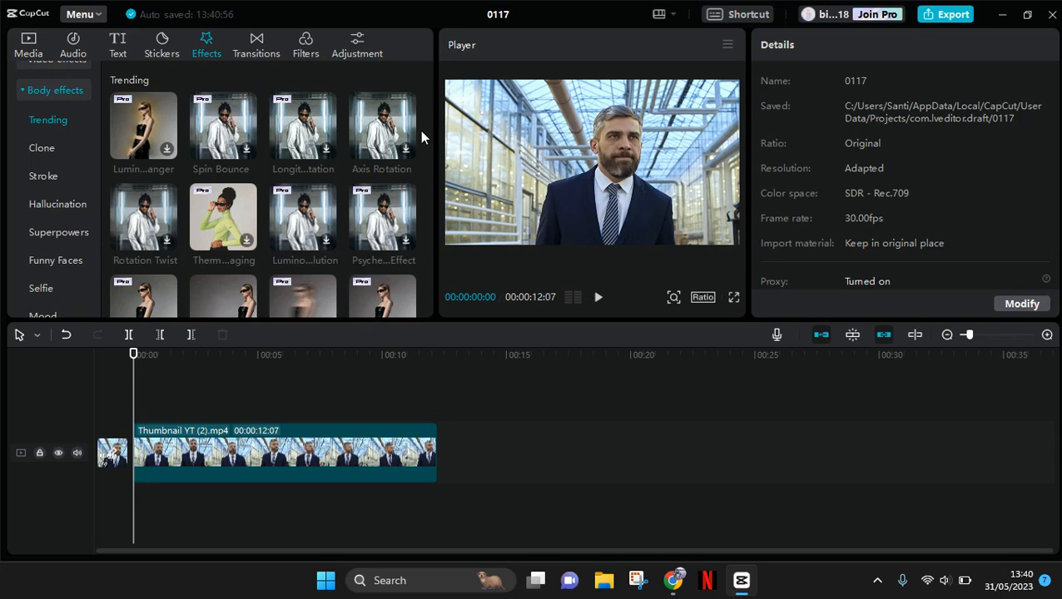
{"action": "mouse_move", "coordinate": [426, 135]}
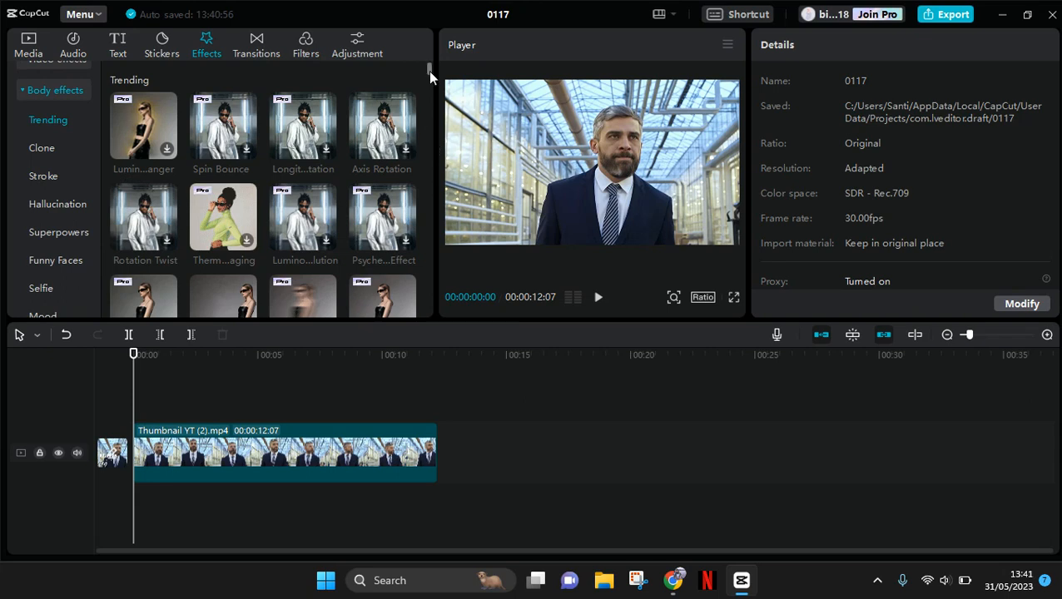
{"action": "scroll", "scroll_direction": "down", "scroll_amount": 3}
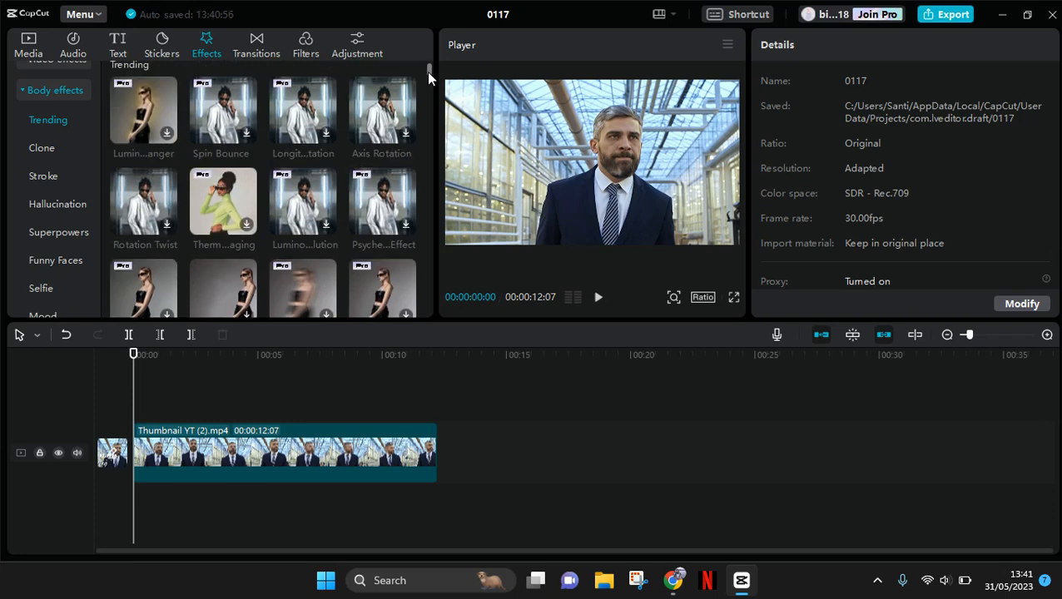
{"action": "scroll", "scroll_direction": "down", "scroll_amount": 3}
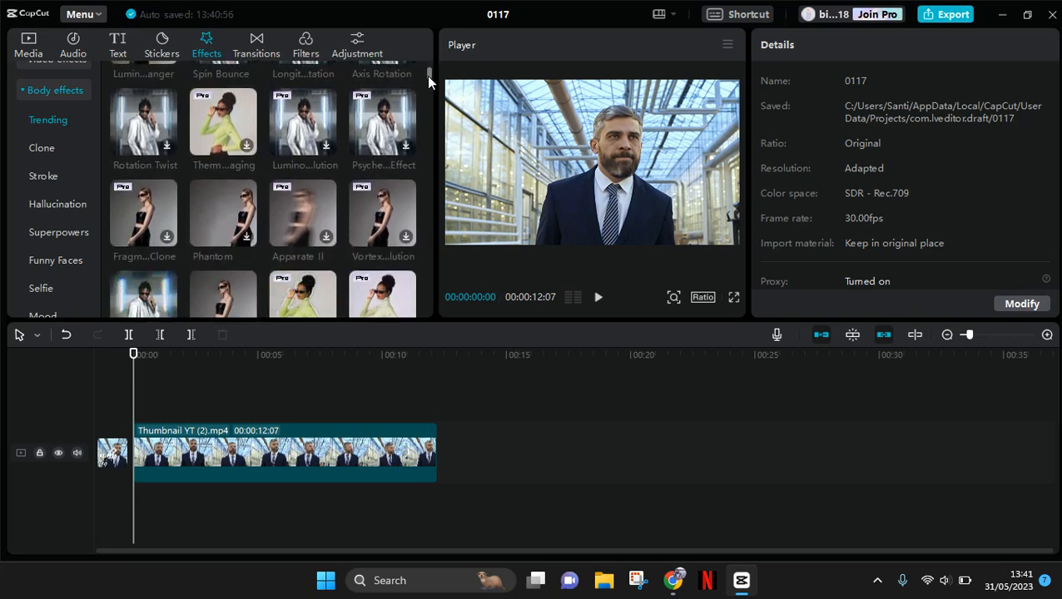
{"action": "scroll", "scroll_direction": "down", "scroll_amount": 3}
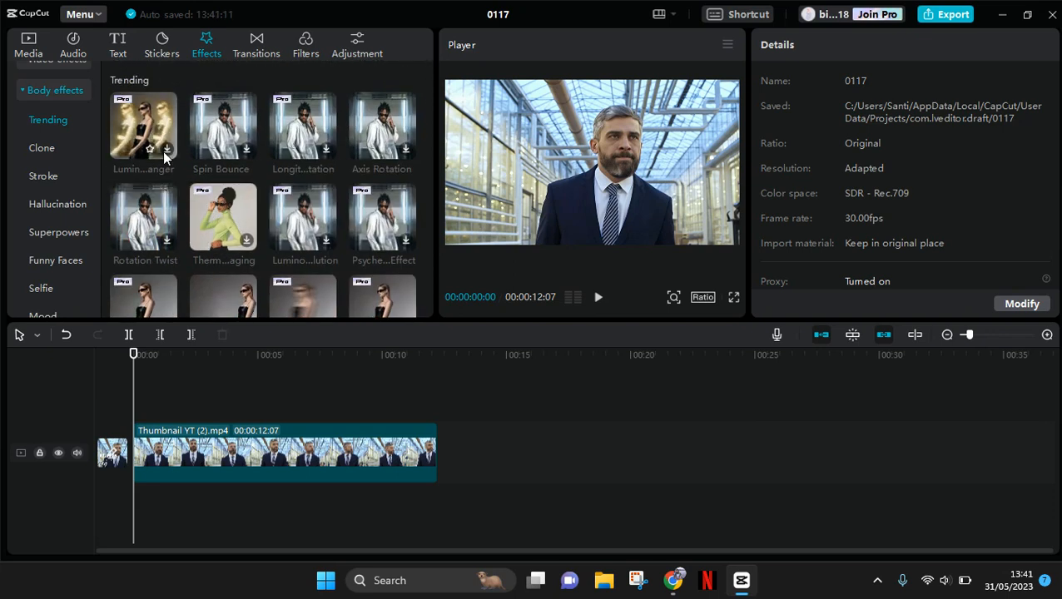
Step: Preview the Luminous Doppelganger effect on the clip in the player
{"action": "left_click", "coordinate": [143, 129]}
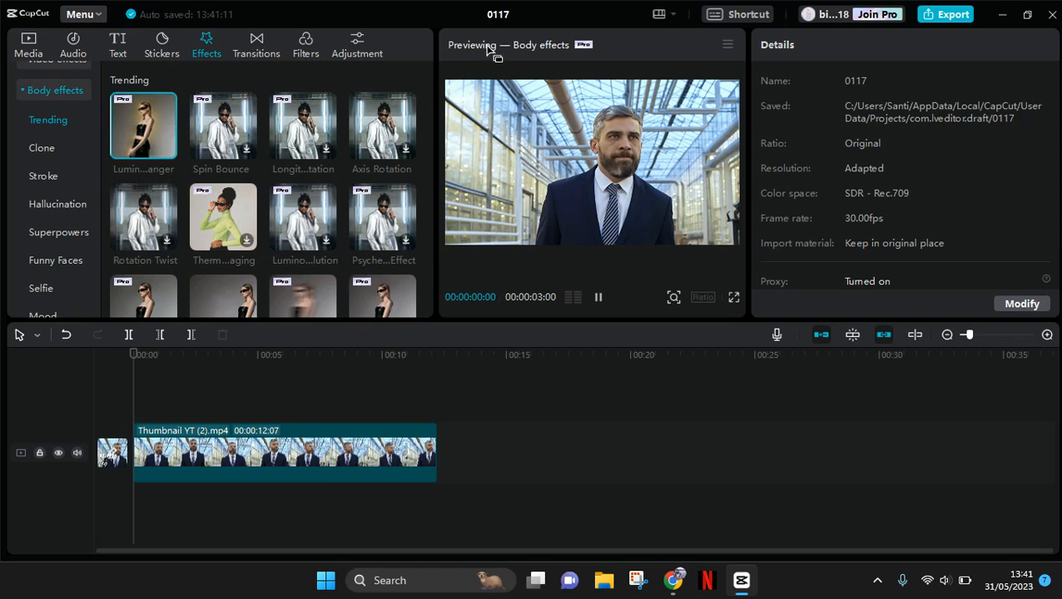
{"action": "mouse_move", "coordinate": [614, 179]}
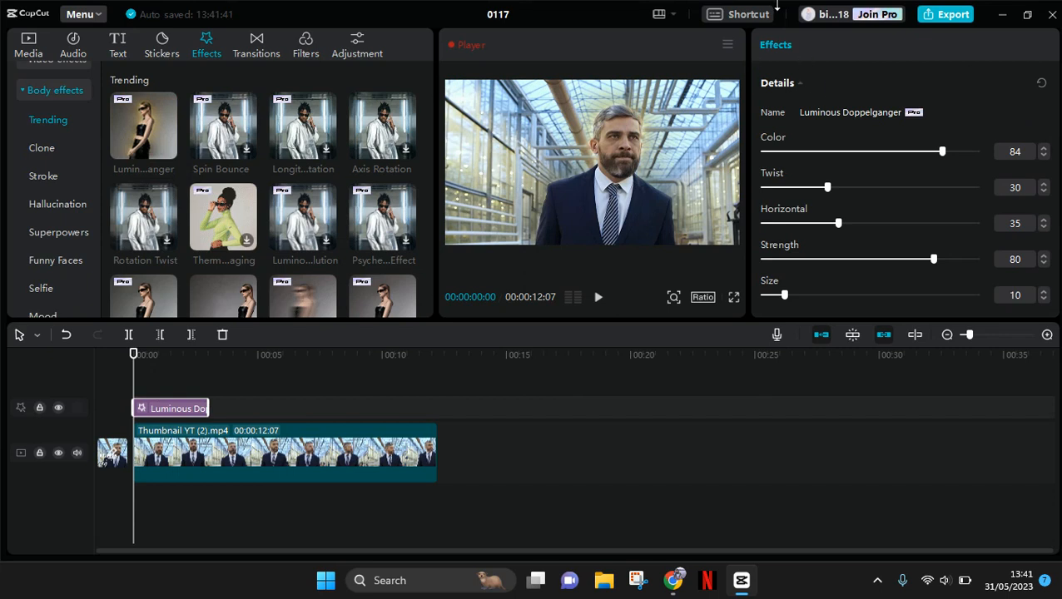
{"action": "mouse_move", "coordinate": [1056, 140]}
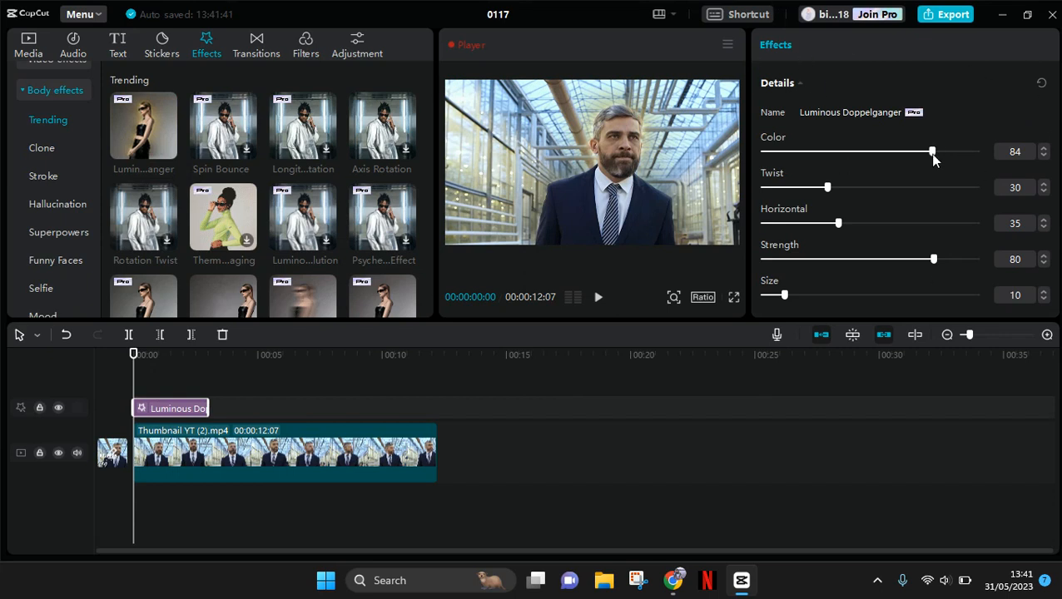
Step: Set the effect's Color to 53, Twist to 34 and Horizontal to 44
{"action": "left_click_drag", "start_coordinate": [932, 152], "coordinate": [886, 152]}
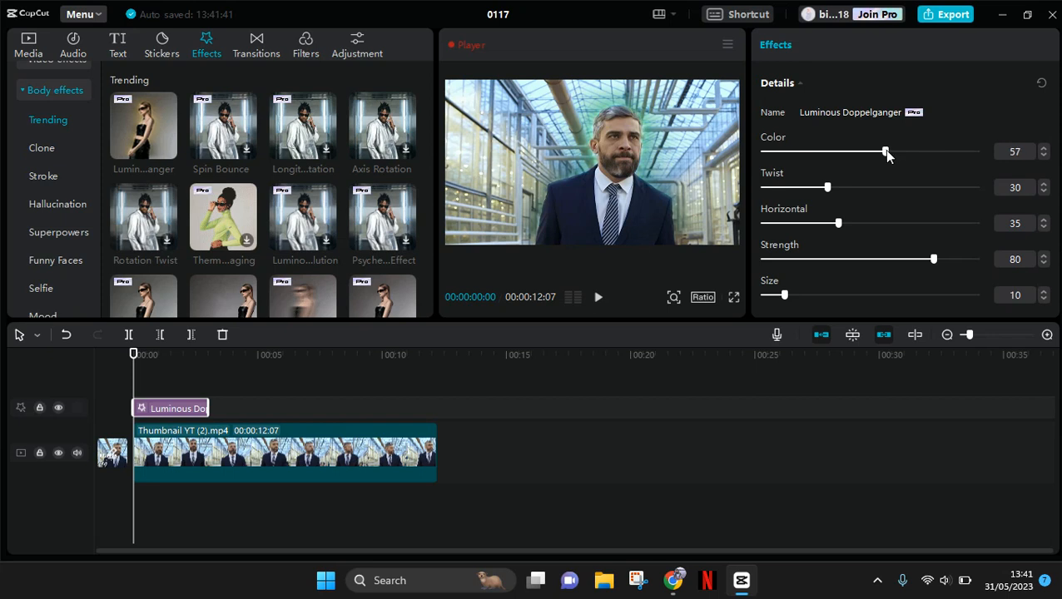
{"action": "left_click_drag", "start_coordinate": [885, 151], "coordinate": [875, 151]}
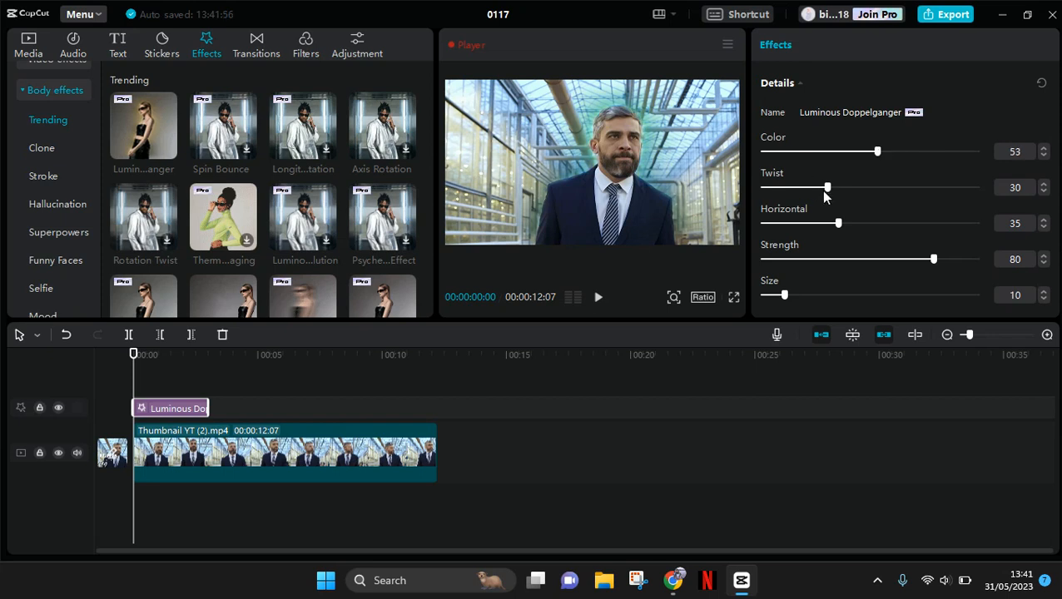
{"action": "left_click_drag", "start_coordinate": [825, 186], "coordinate": [841, 186]}
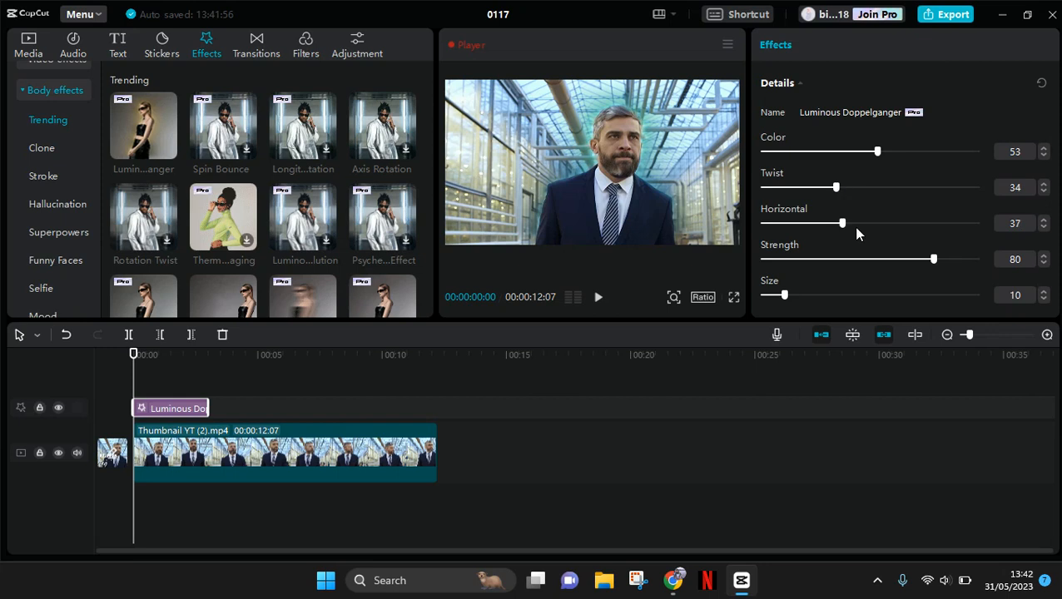
{"action": "left_click_drag", "start_coordinate": [843, 224], "coordinate": [858, 223]}
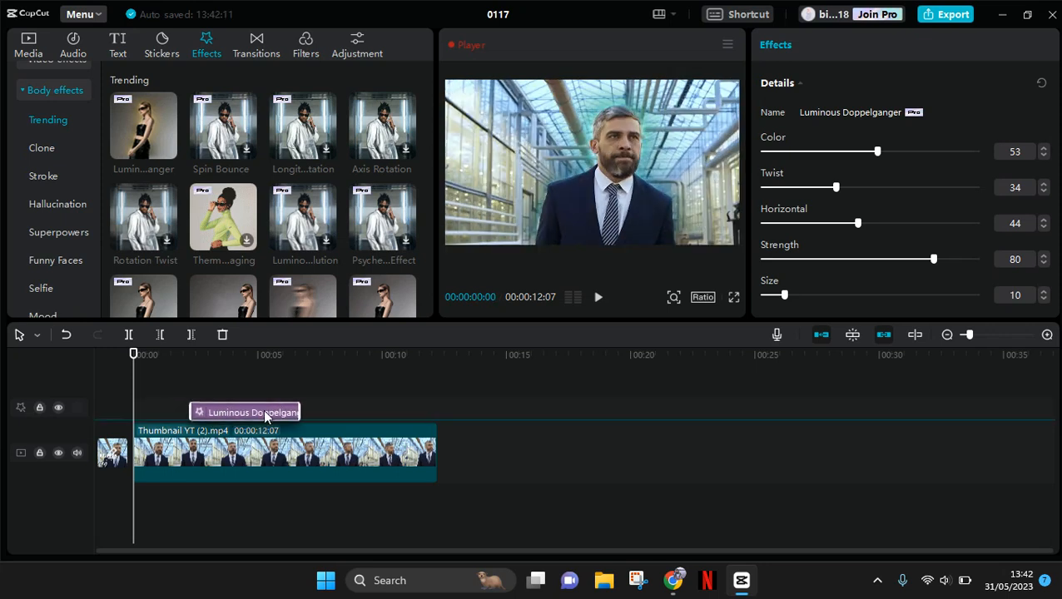
Step: Shift the effect bar later on the timeline and preview the mirrored glow
{"action": "left_click_drag", "start_coordinate": [267, 413], "coordinate": [317, 410]}
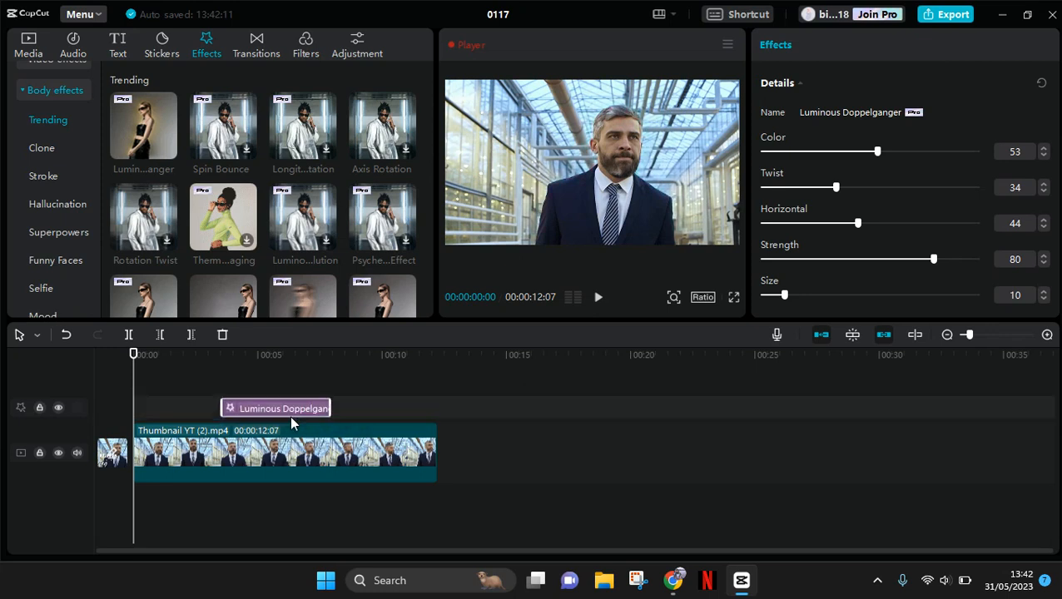
{"action": "mouse_move", "coordinate": [233, 523]}
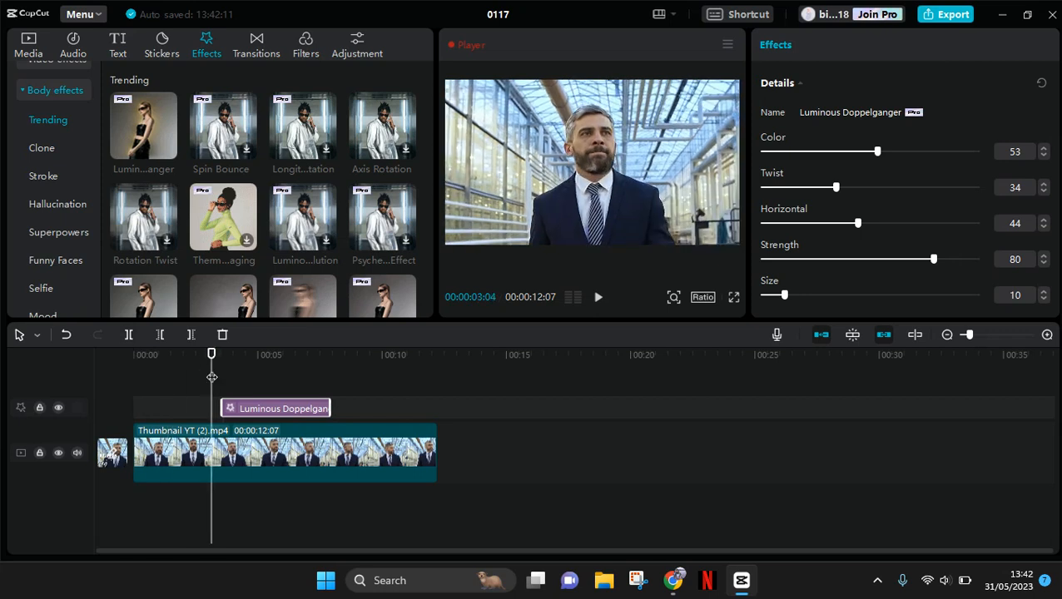
{"action": "left_click", "coordinate": [597, 296]}
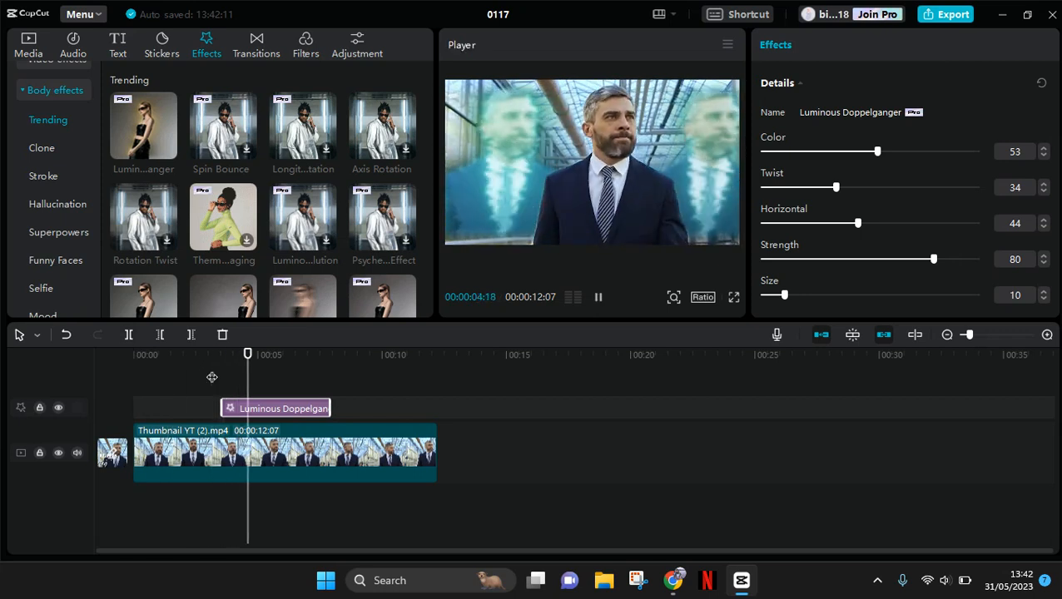